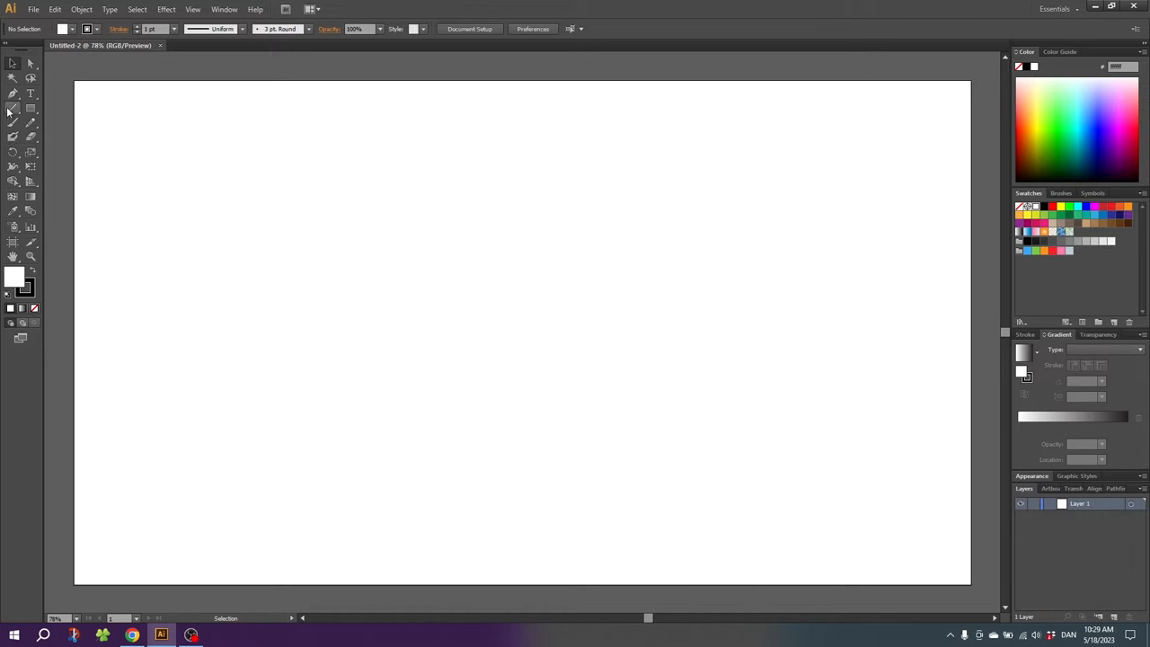
Step: Open the Line Segment Tool flyout to reveal the Rectangular Grid Tool
click(12, 109)
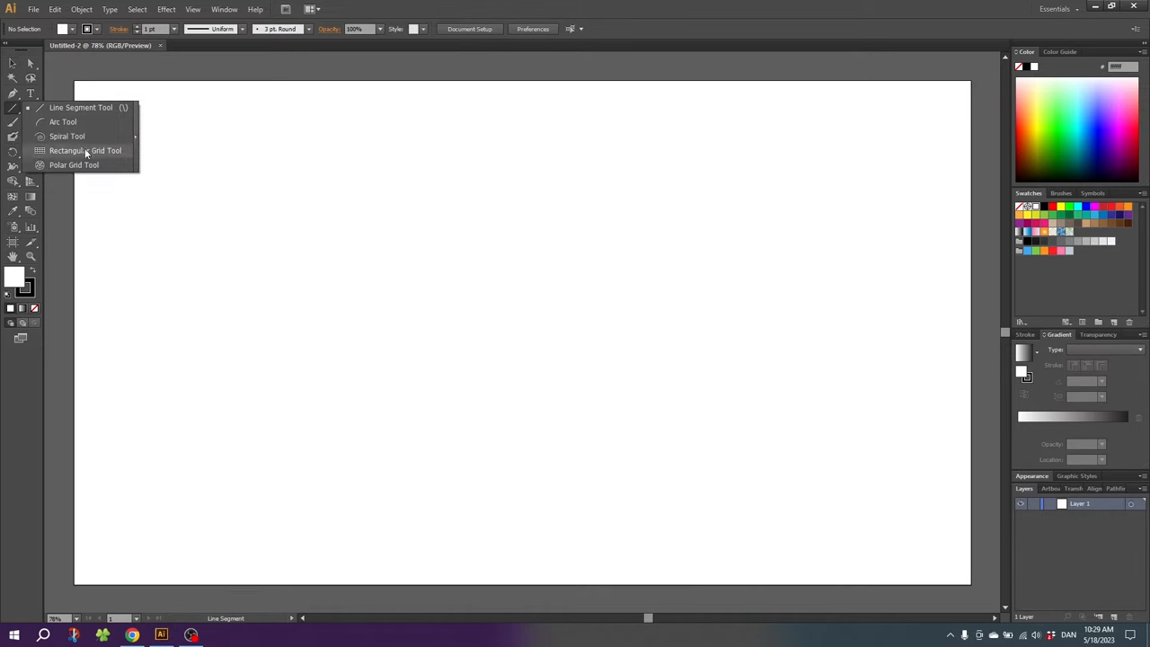
Step: Select the Rectangular Grid Tool and set up a 1000 × 500 px grid with 4 dividers each way
click(85, 150)
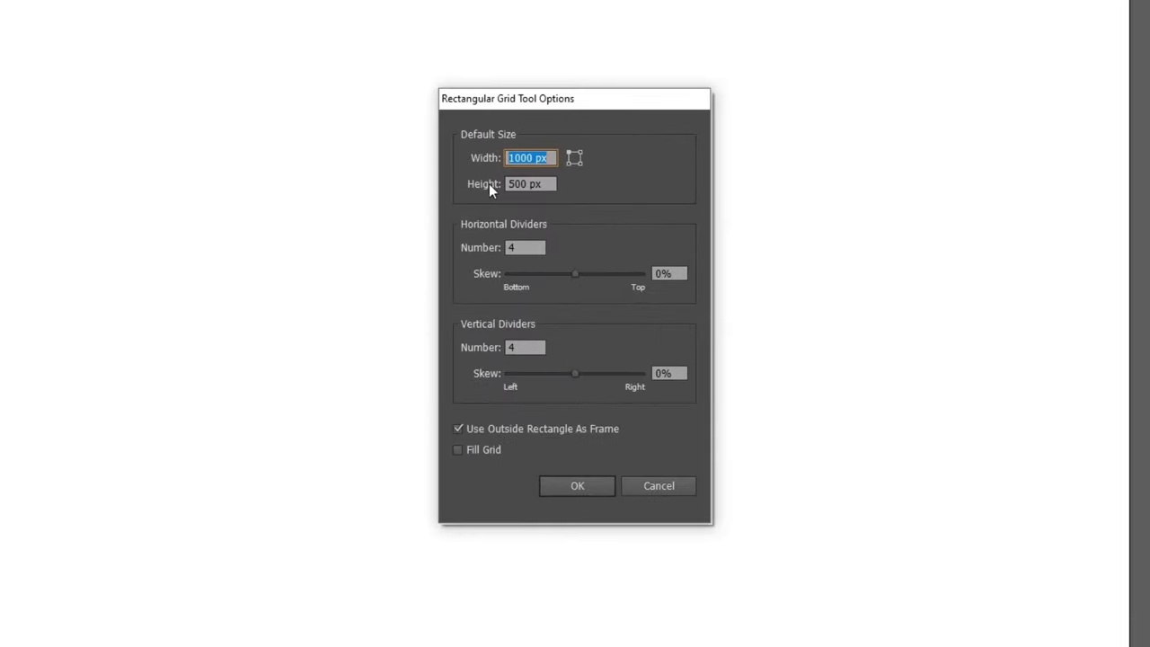
mouse_move(469, 196)
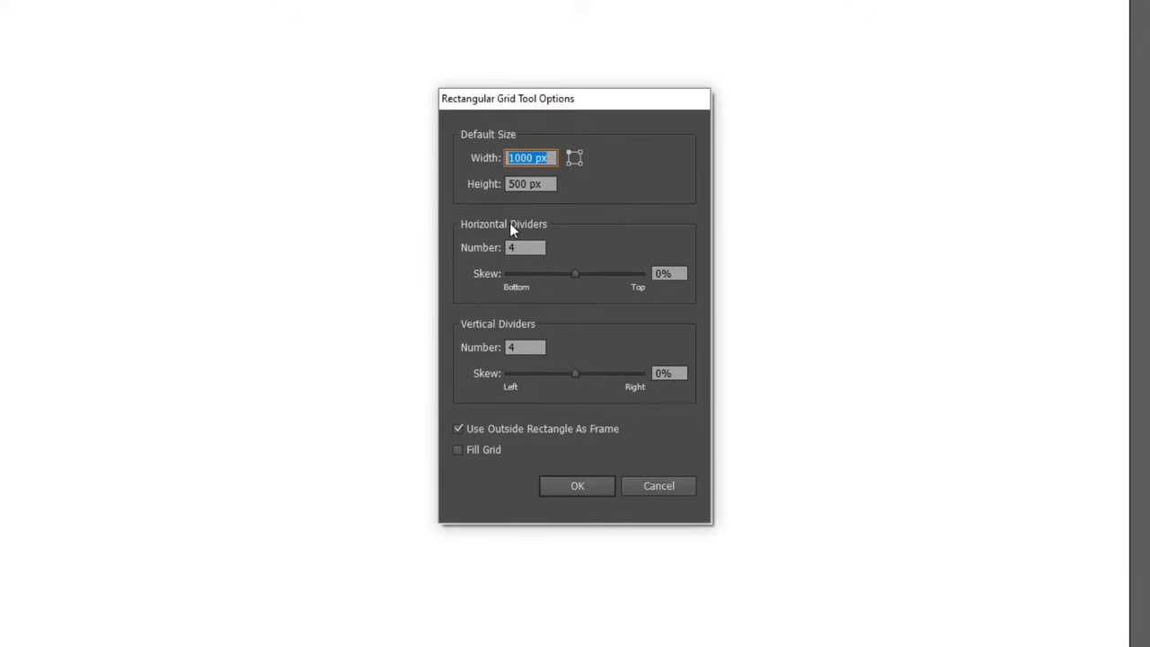
mouse_move(521, 333)
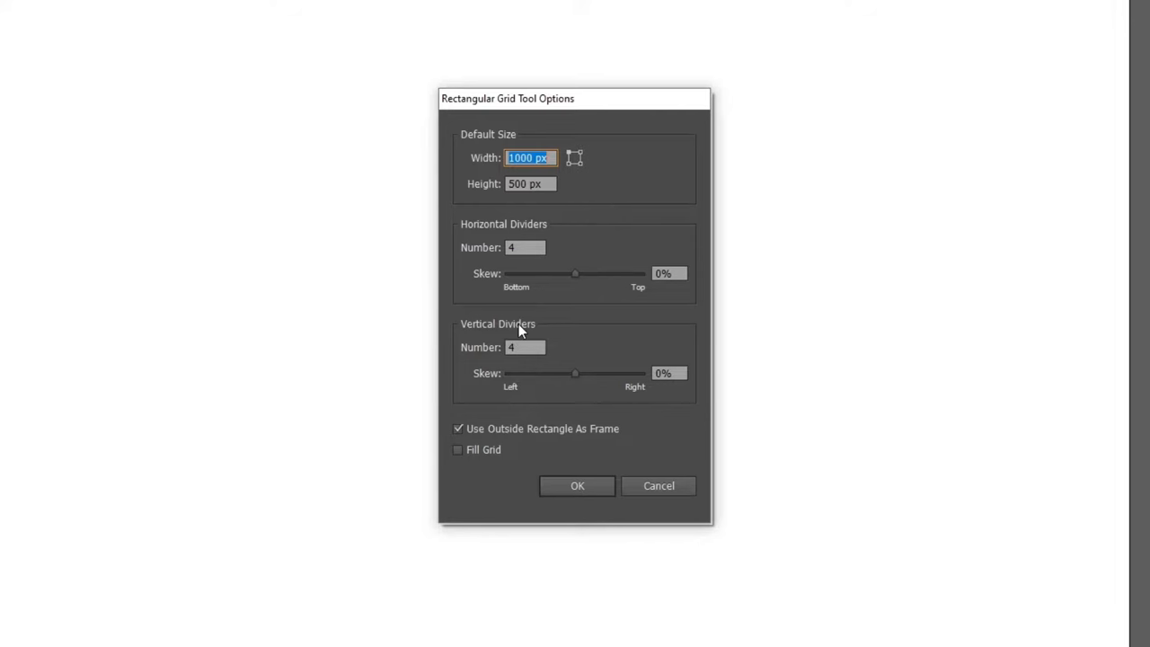
mouse_move(483, 249)
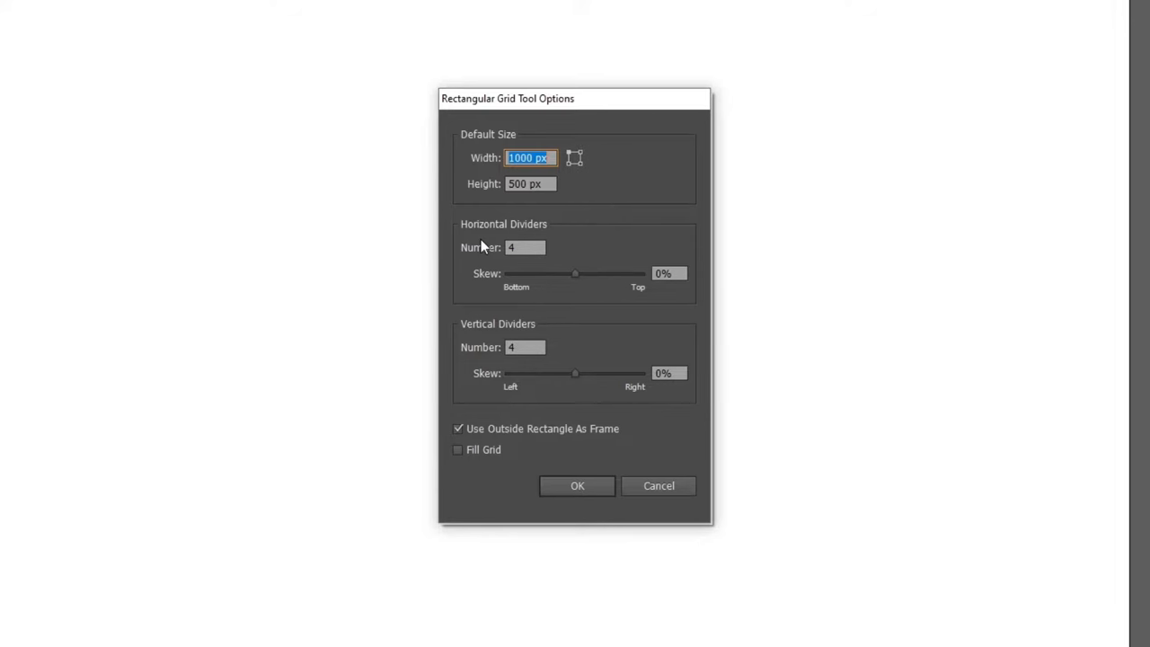
mouse_move(576, 242)
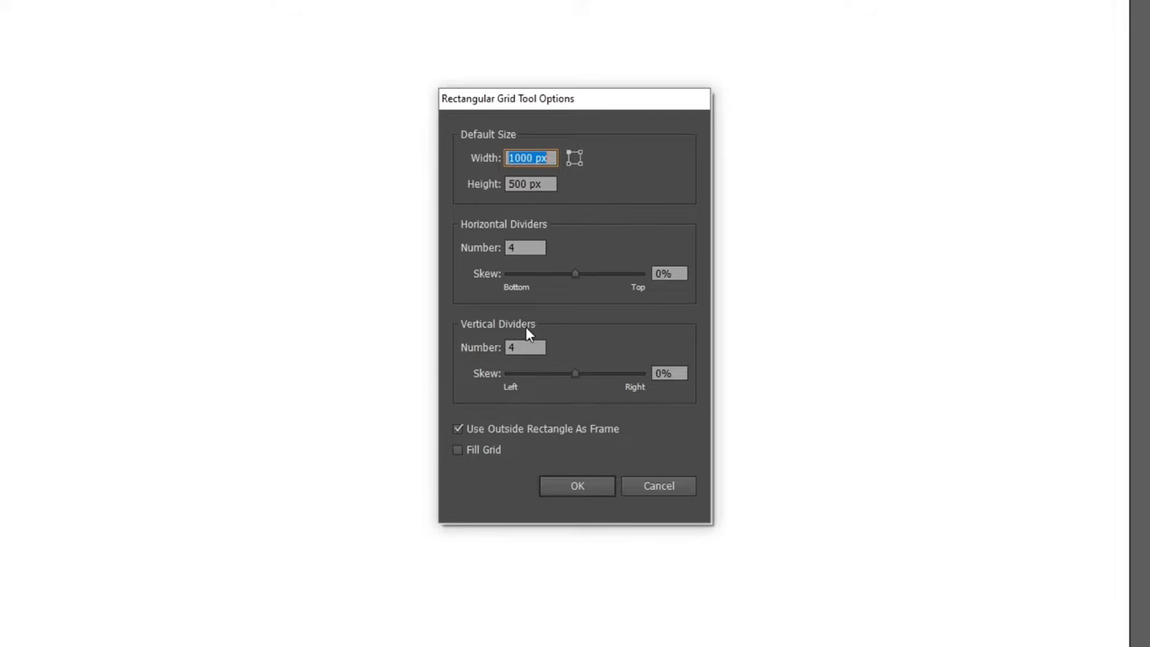
mouse_move(514, 235)
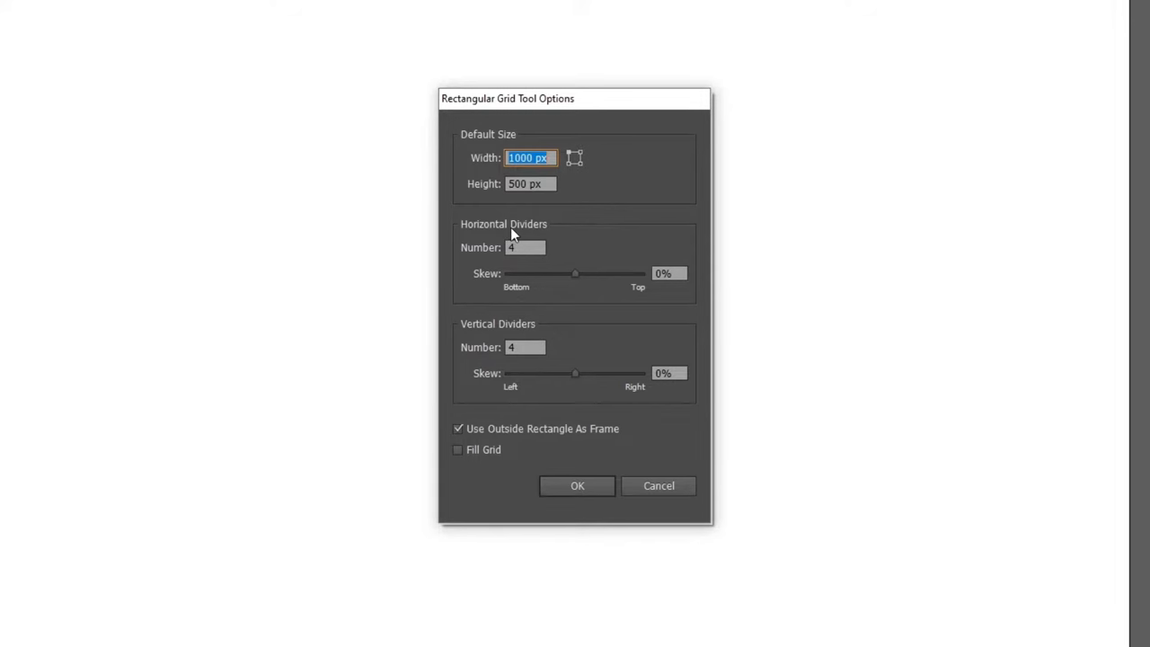
mouse_move(527, 236)
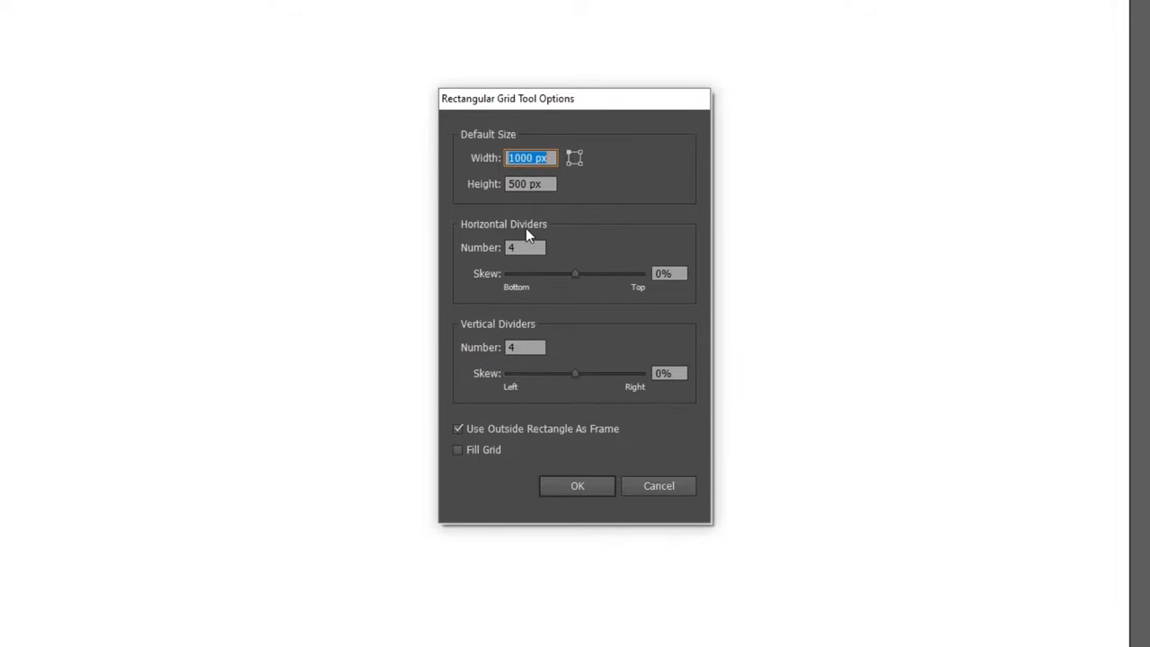
mouse_move(579, 226)
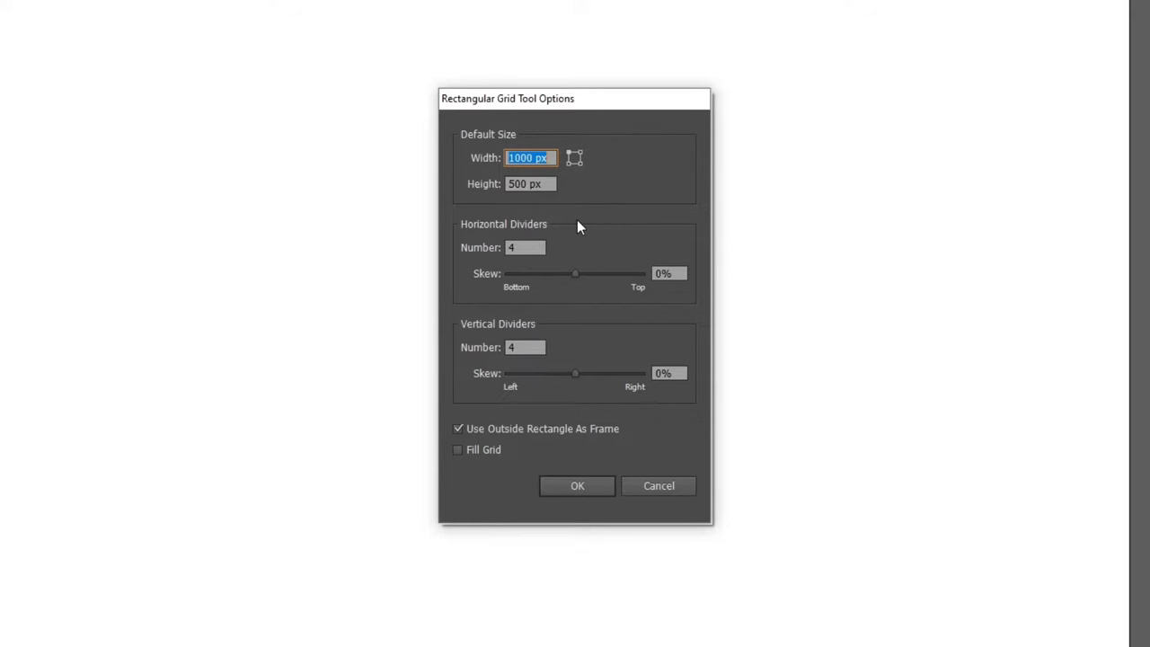
mouse_move(574, 232)
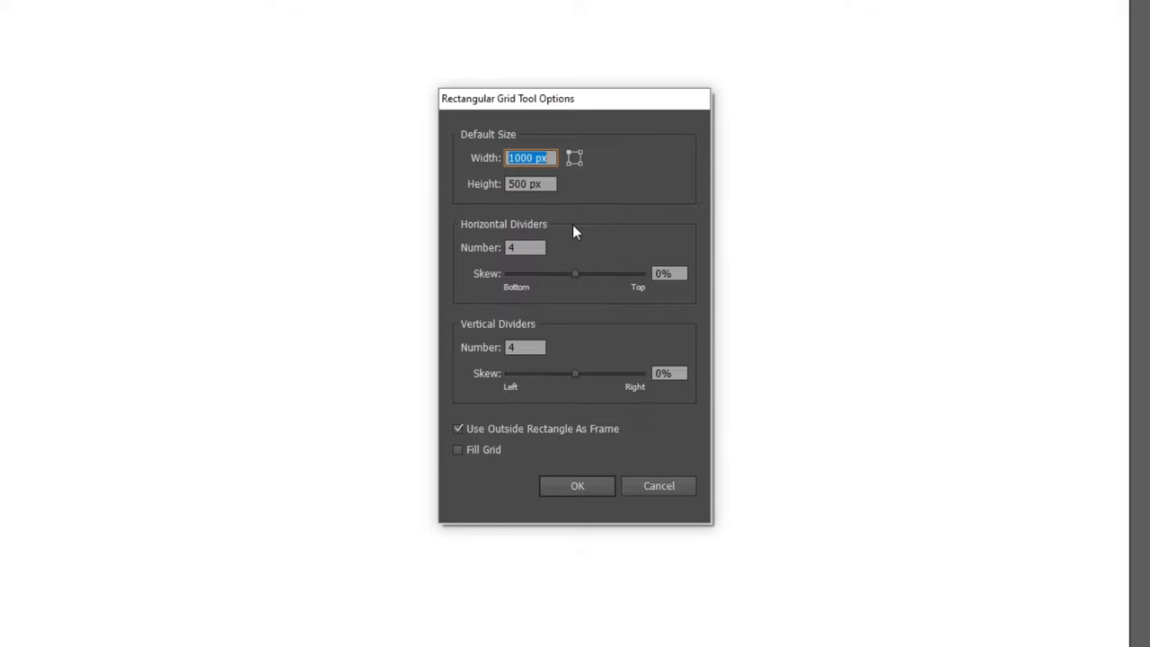
mouse_move(561, 235)
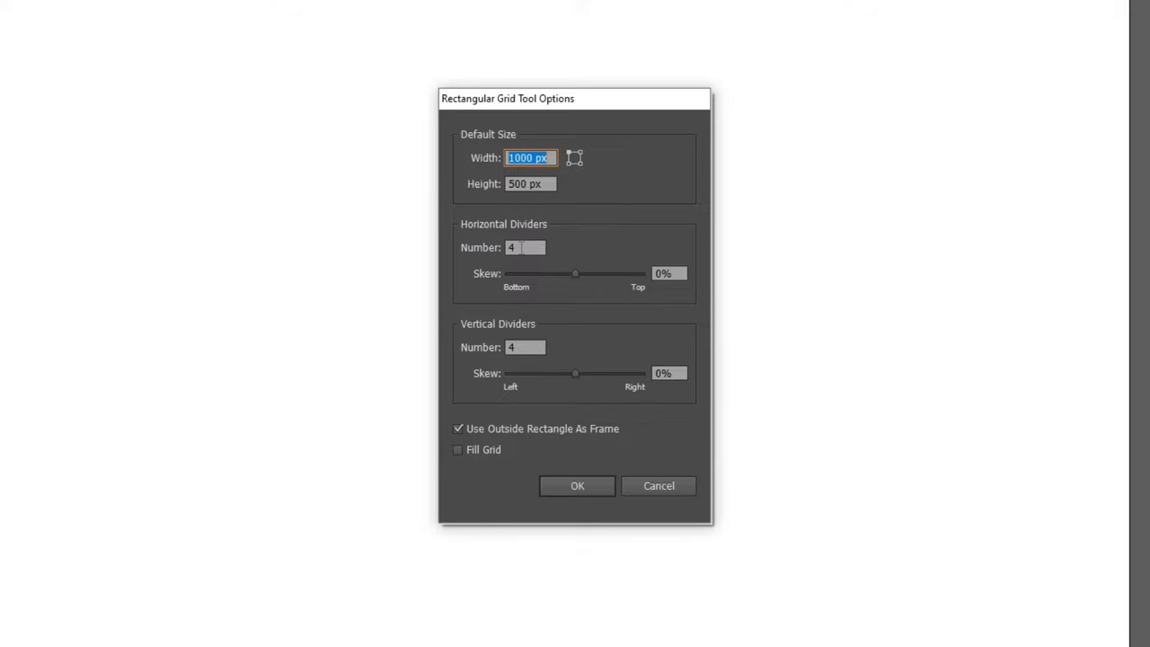
mouse_move(519, 243)
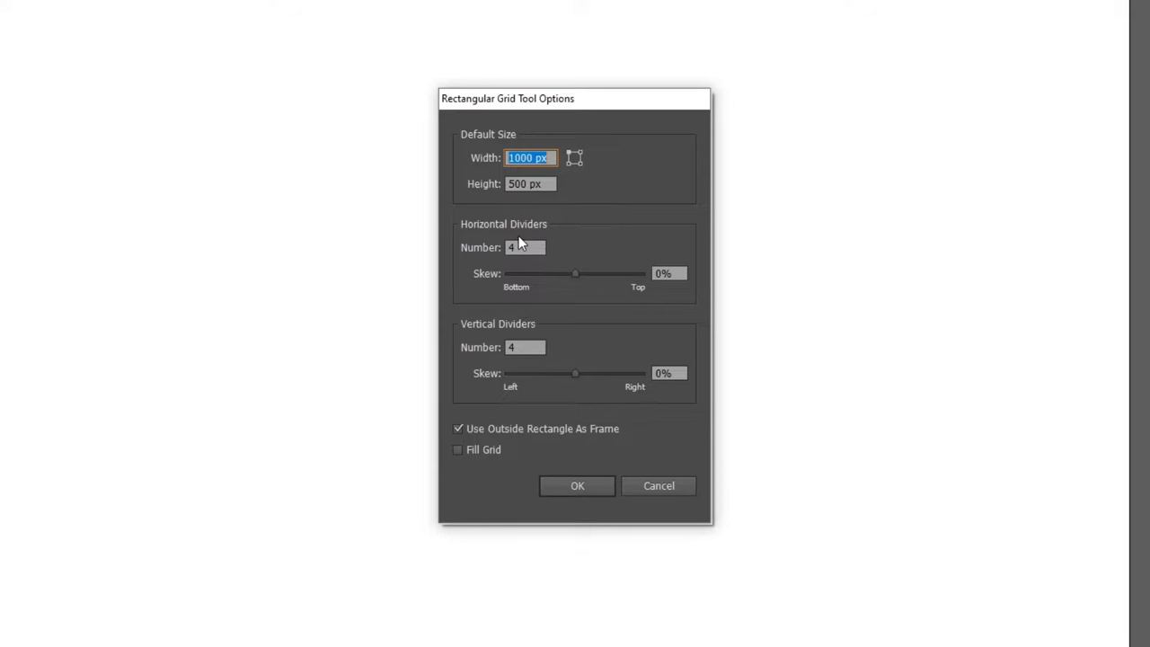
mouse_move(526, 252)
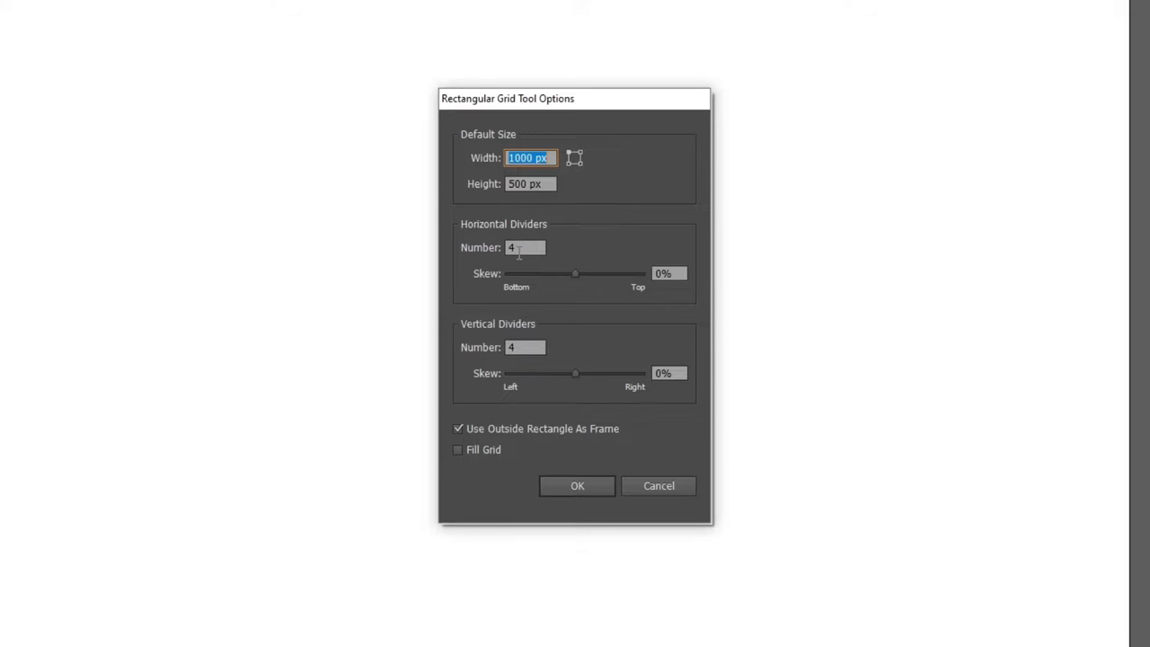
mouse_move(530, 349)
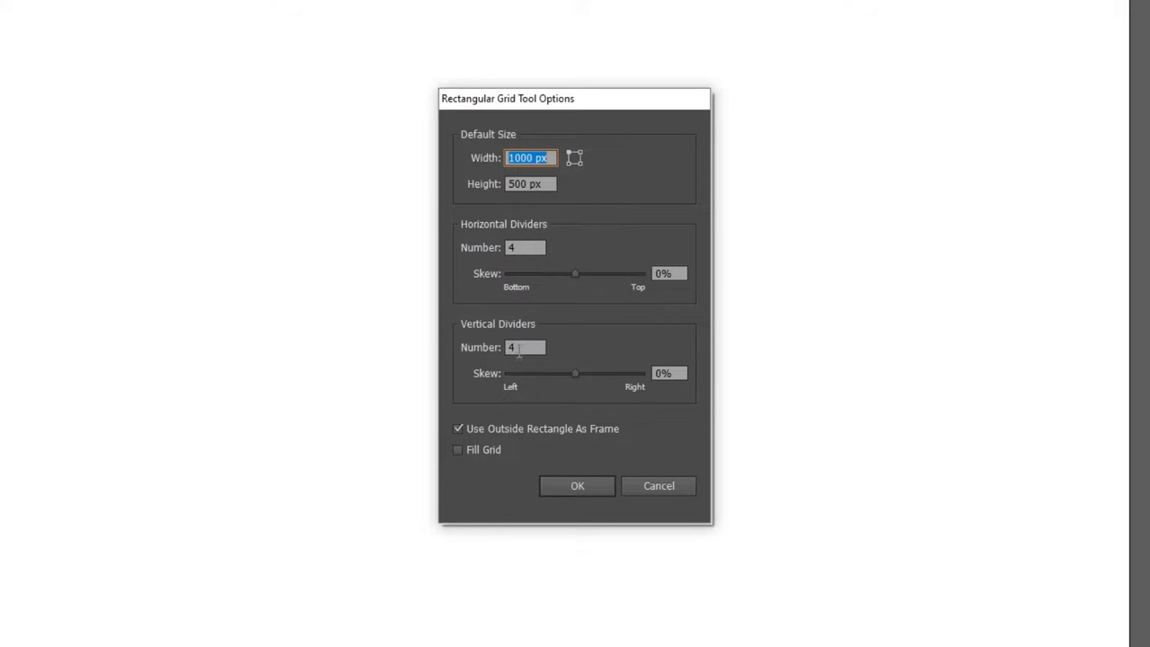
Step: Confirm the grid options to create the 5 × 5 grid on the artboard
click(576, 485)
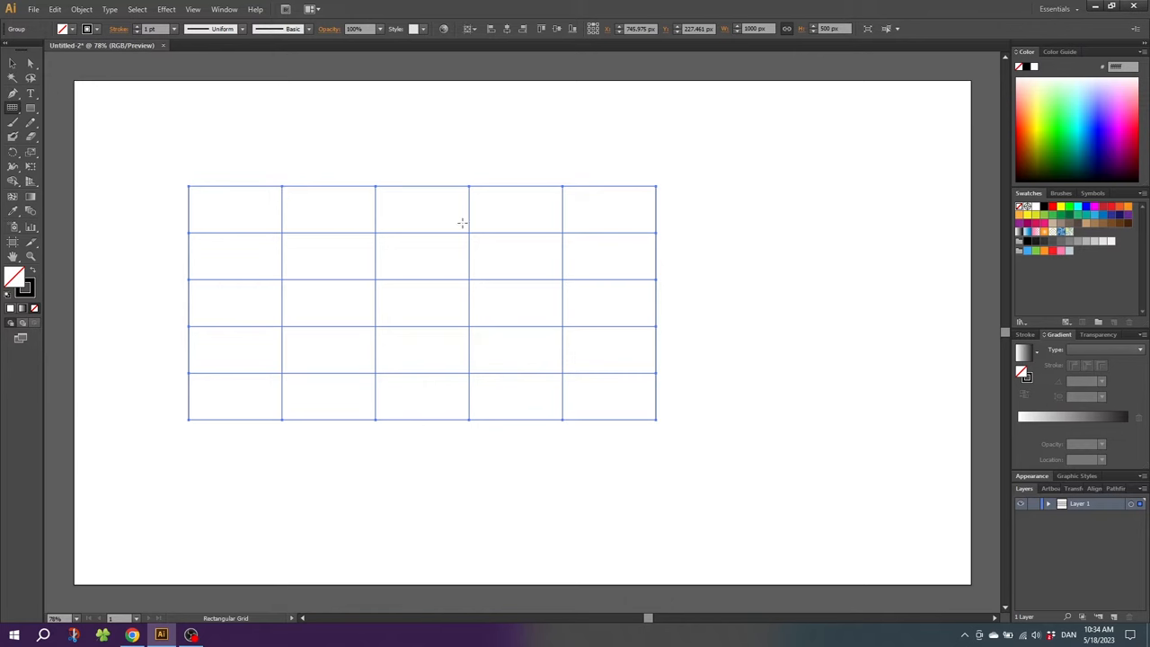
mouse_move(250, 218)
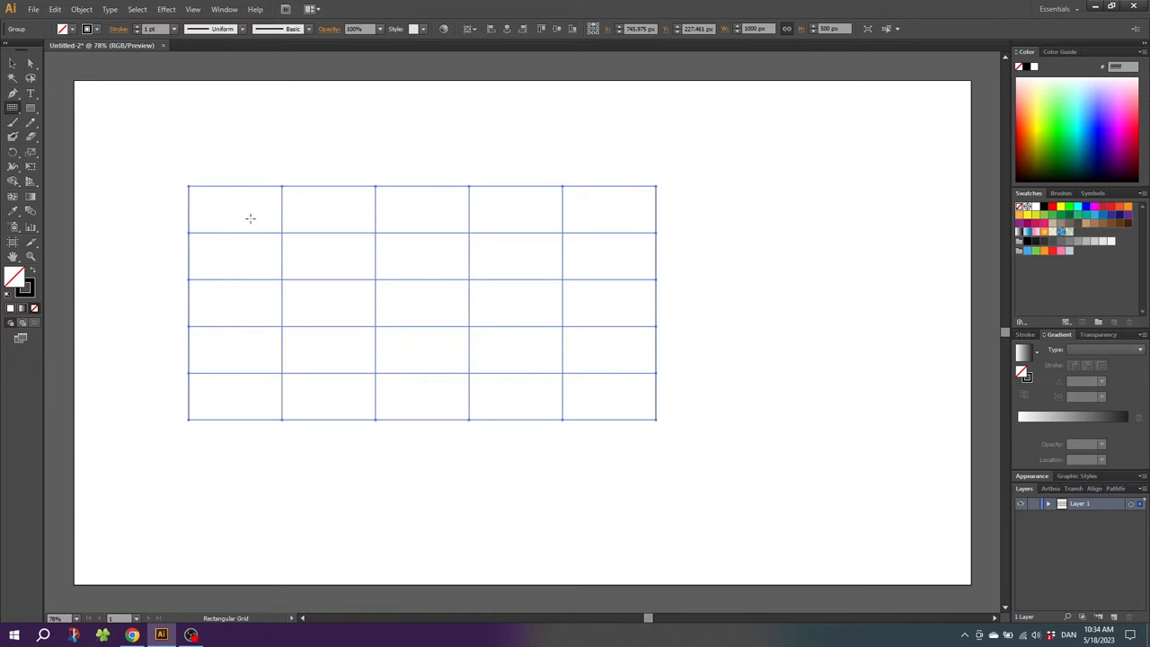
mouse_move(611, 219)
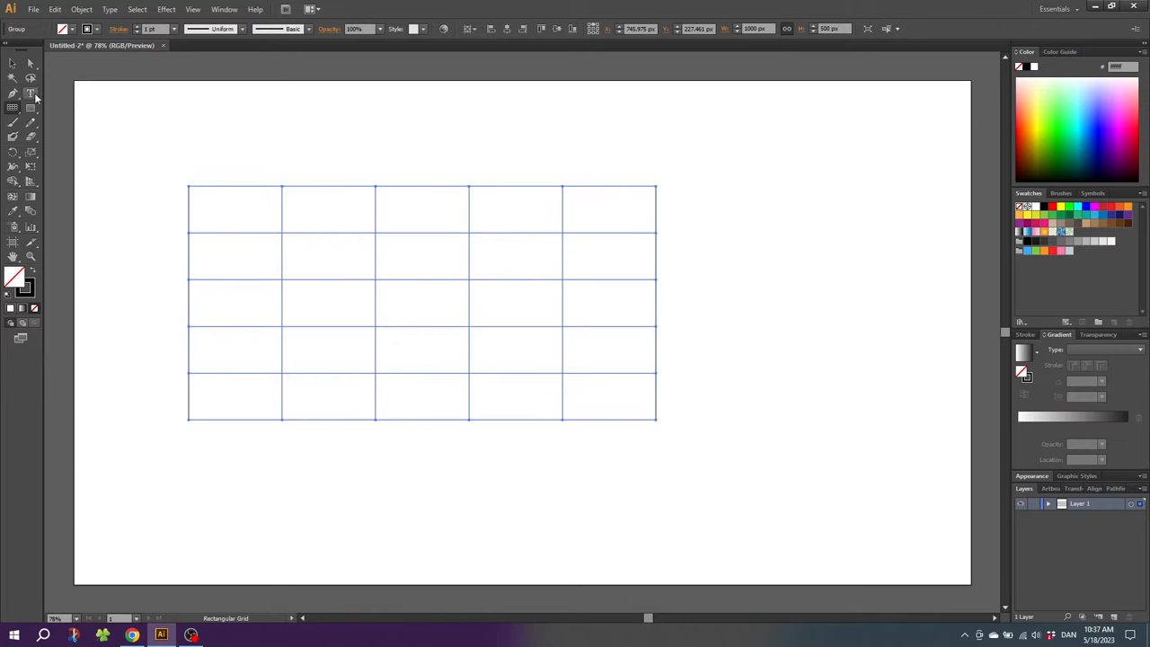
Step: Add a 24 pt 'Text' label above the grid and move it toward the top-left cell
click(26, 94)
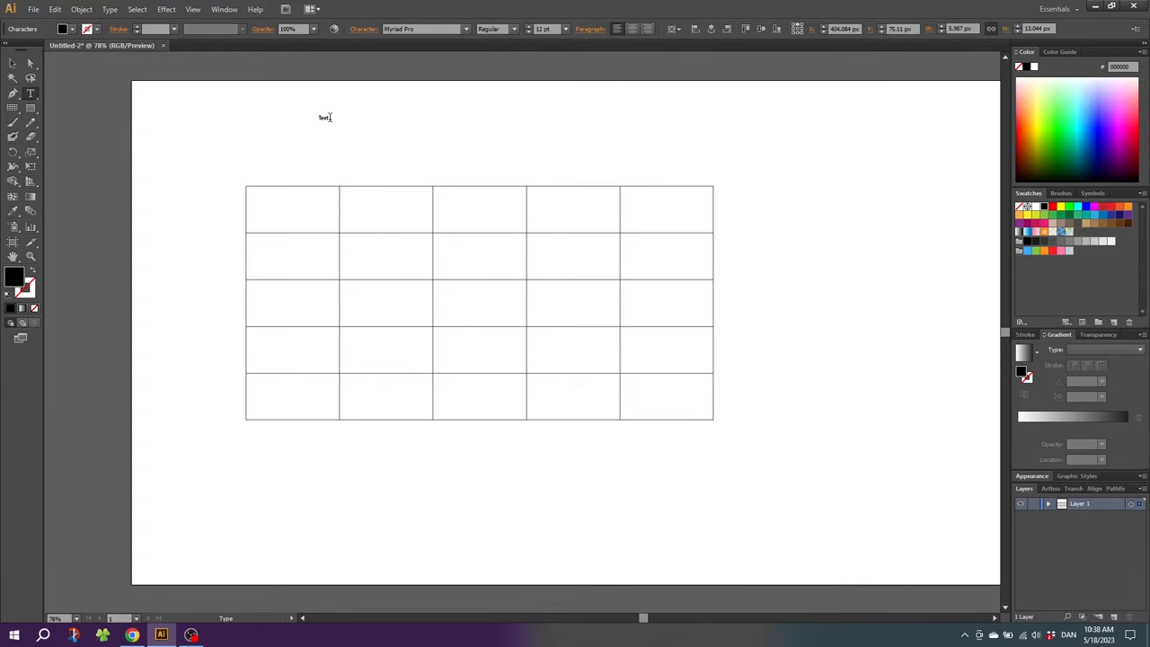
click(561, 28)
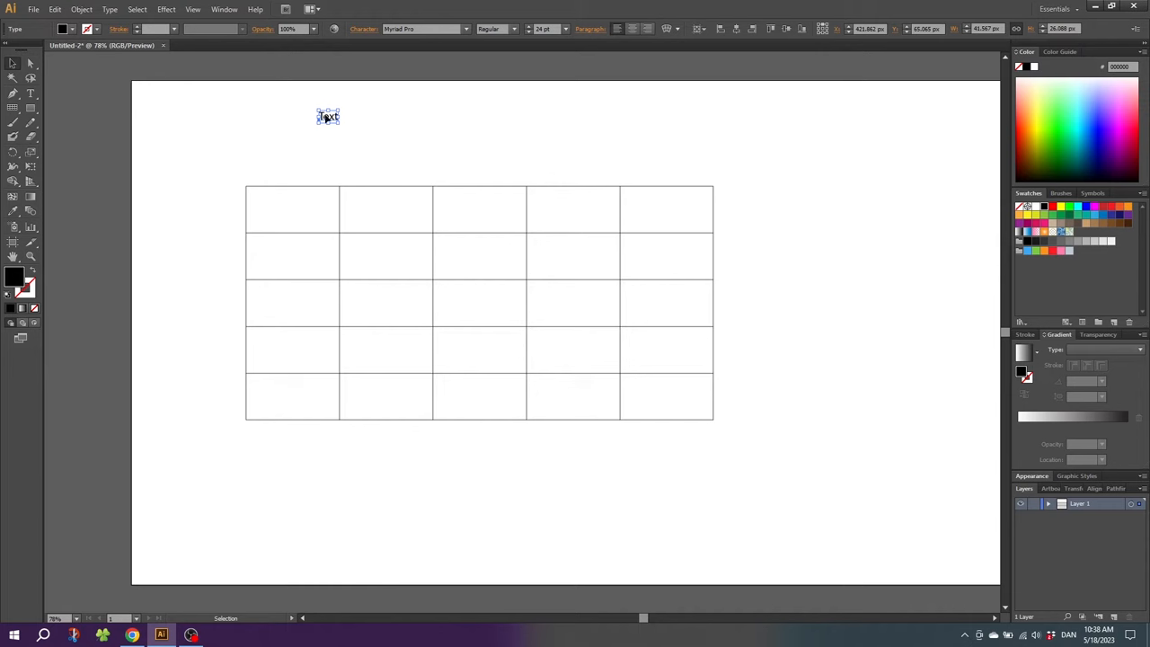
drag(328, 116, 259, 184)
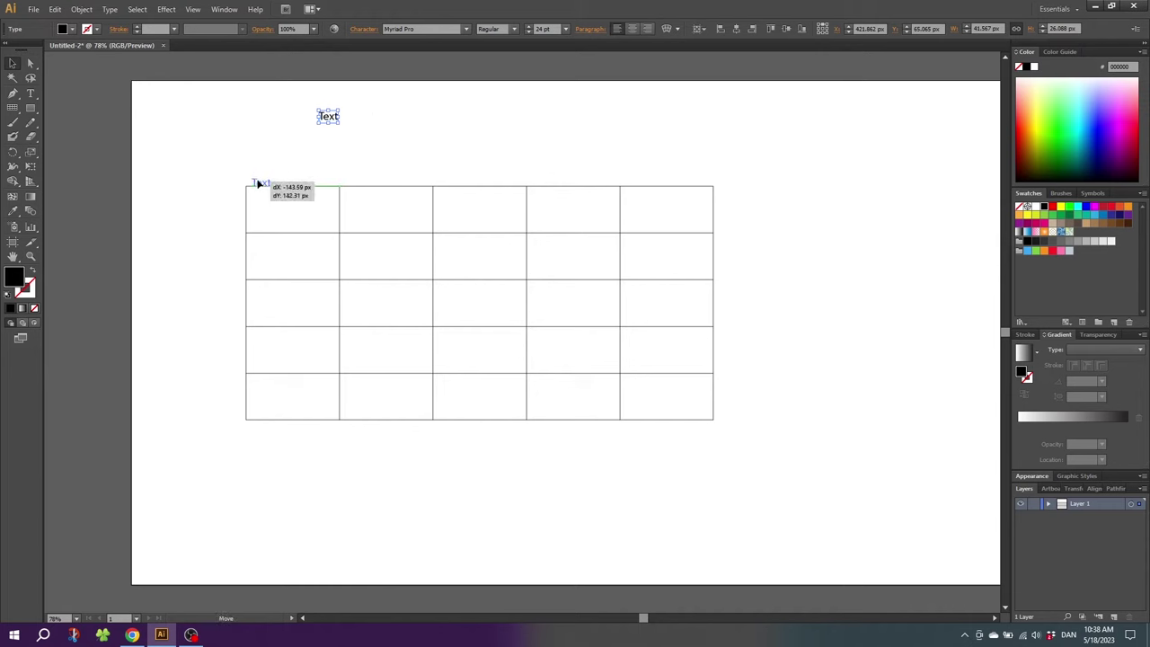
Step: Snap the 'Text' label into the top-left corner of the first grid cell
drag(328, 115, 264, 208)
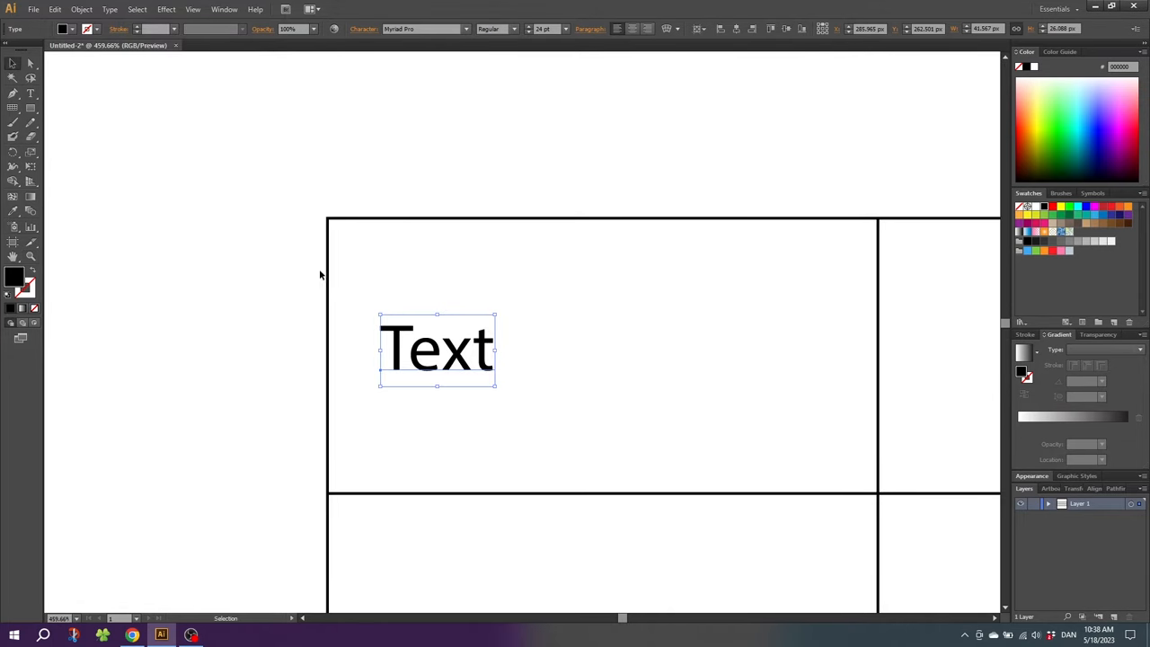
drag(438, 349, 422, 347)
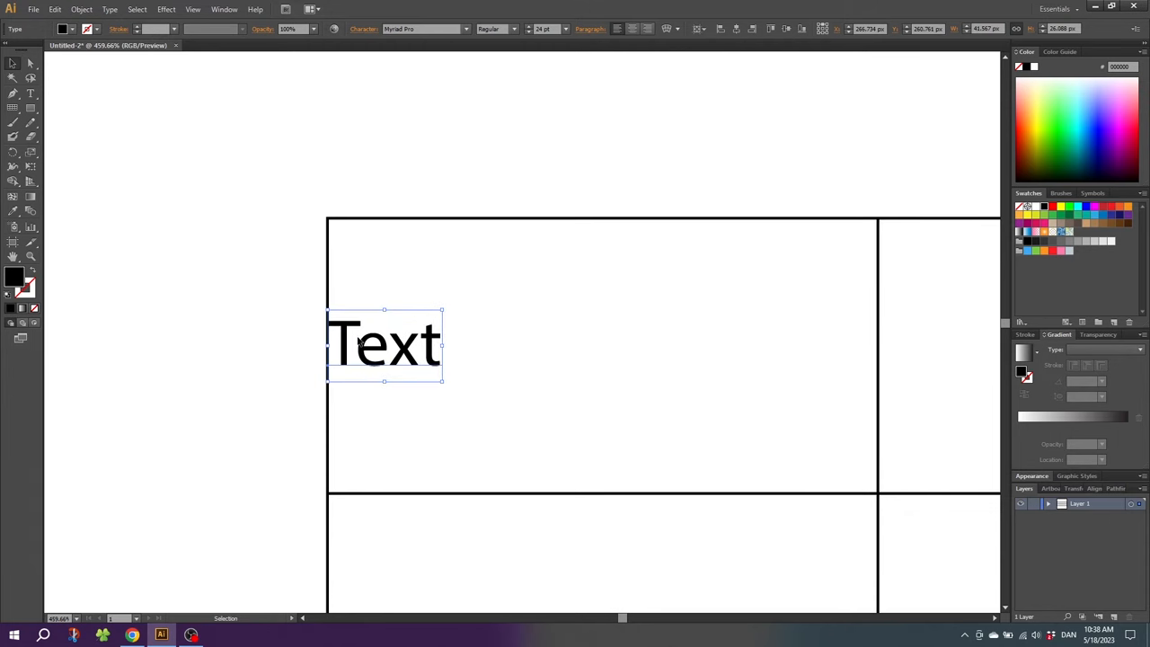
drag(385, 346, 385, 278)
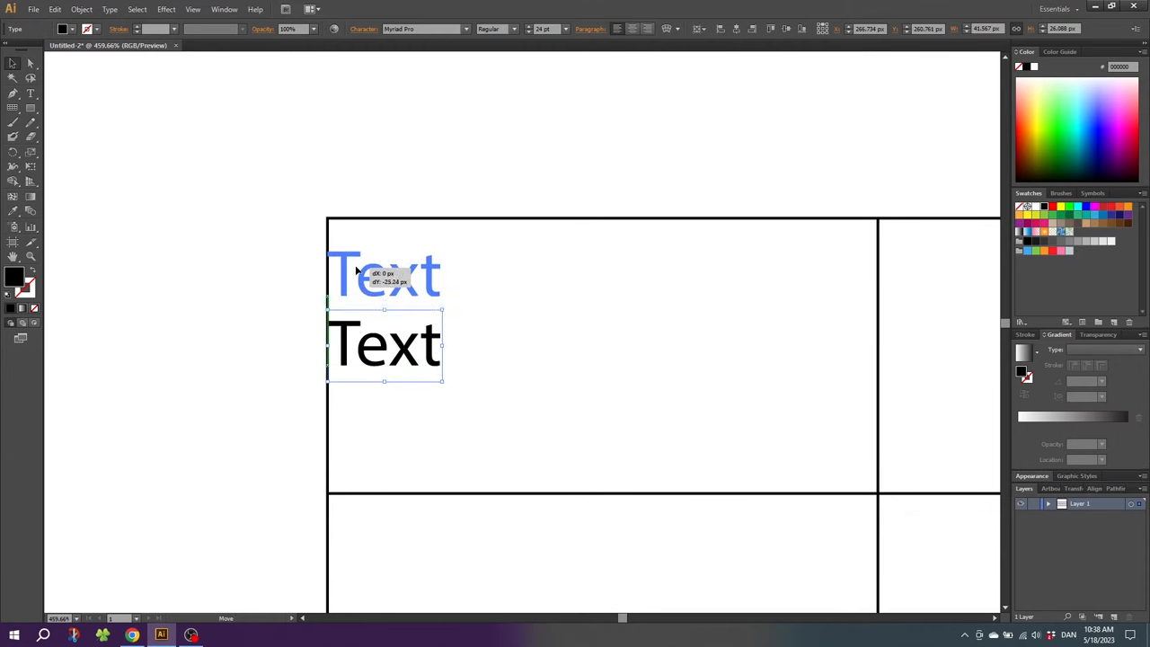
drag(385, 274, 385, 241)
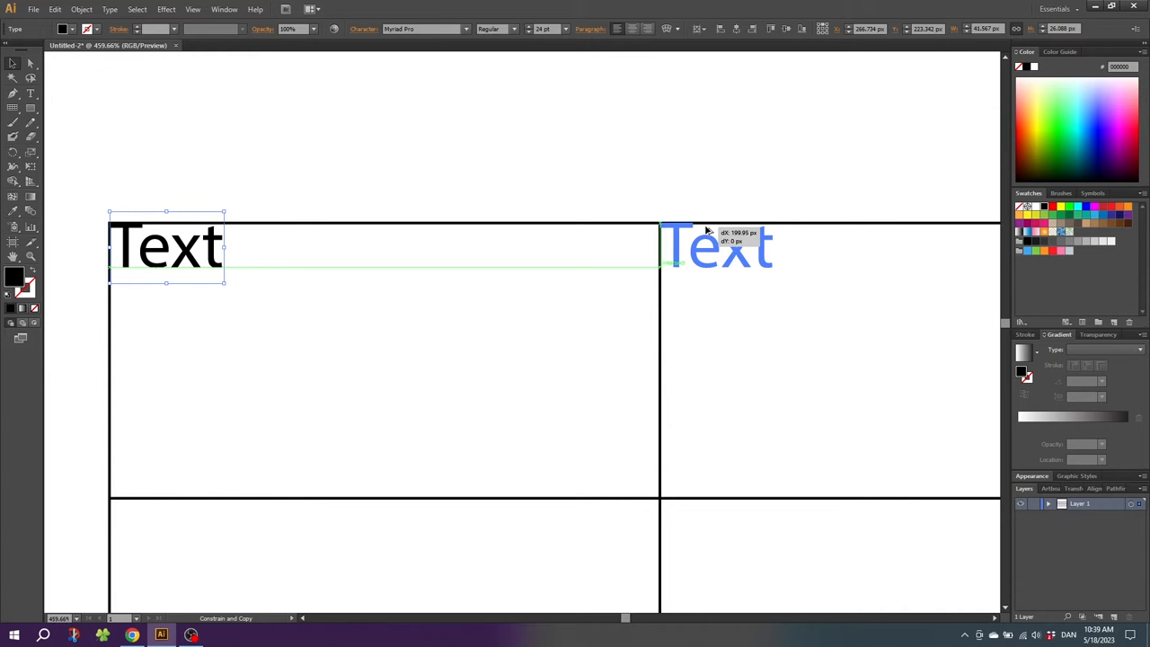
Step: Alt+Shift-drag copies of the label into each top-row cell
drag(167, 247, 717, 247)
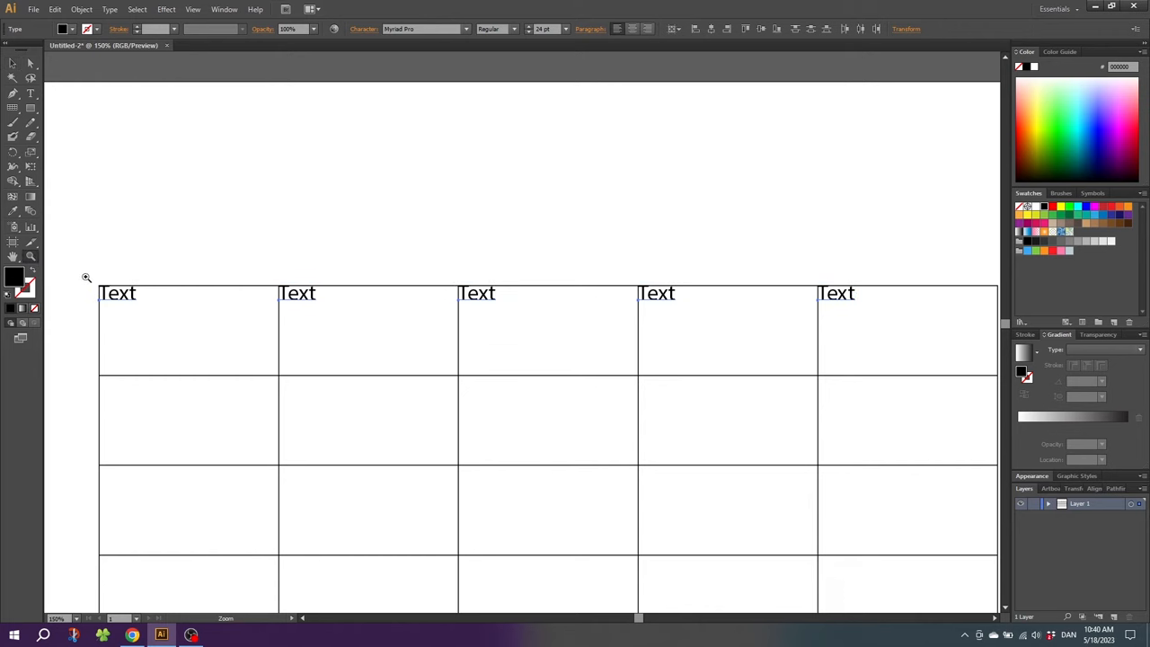
Step: Duplicate the top row of labels downward into the following rows' cells
click(86, 276)
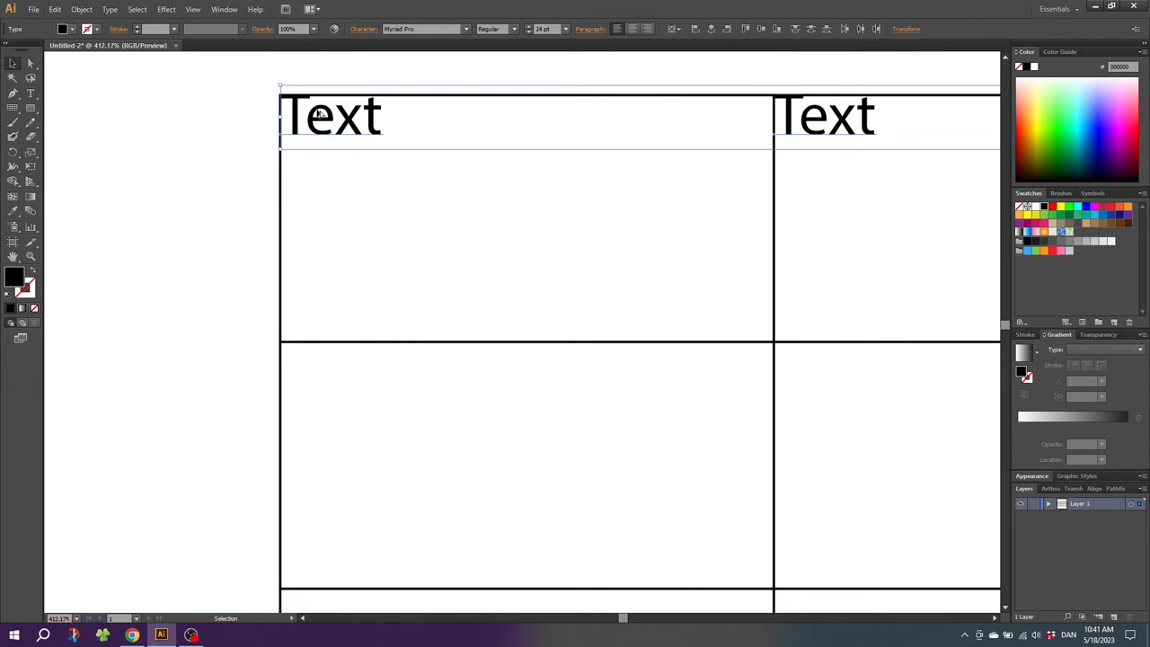
drag(328, 115, 328, 140)
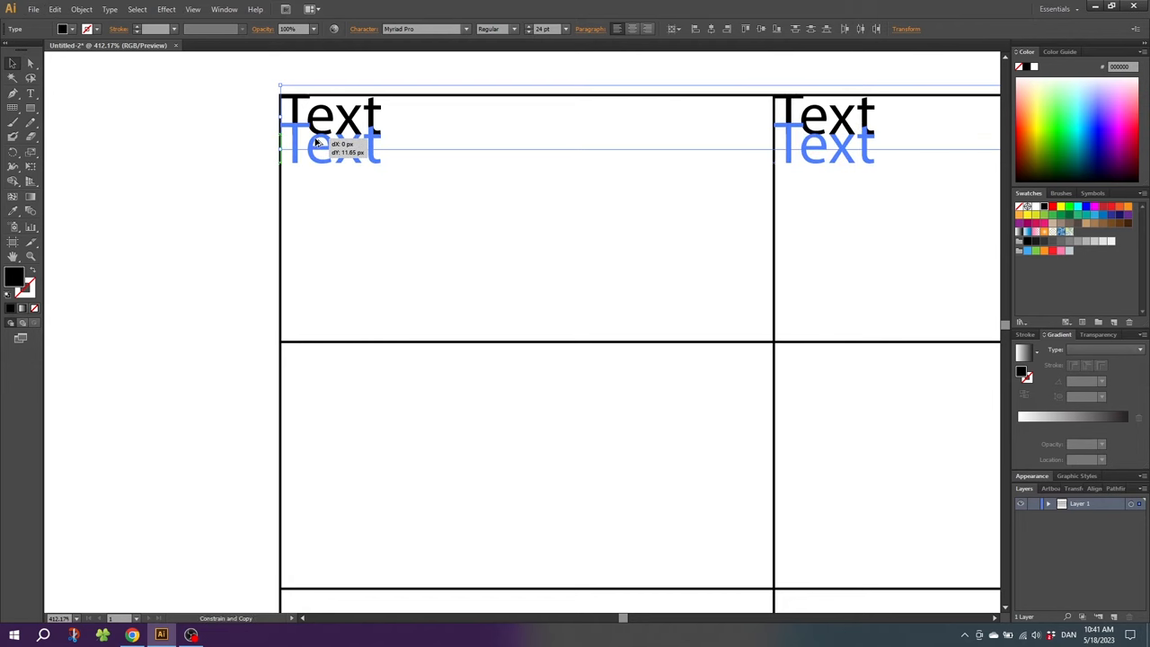
drag(331, 144, 331, 215)
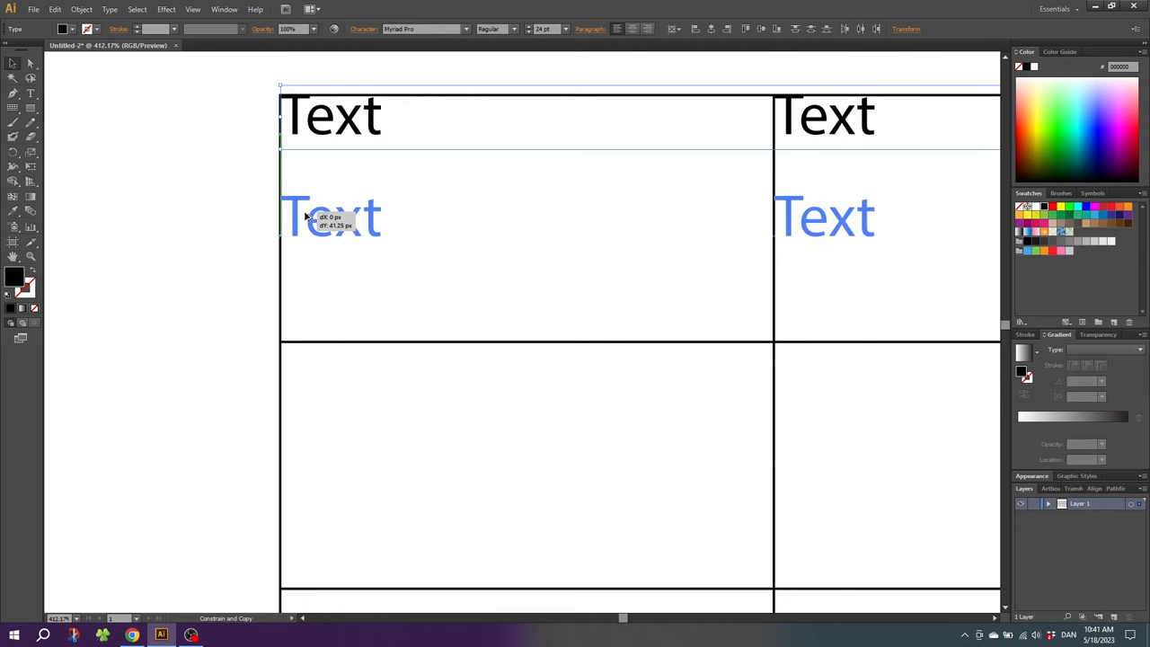
drag(333, 215, 333, 360)
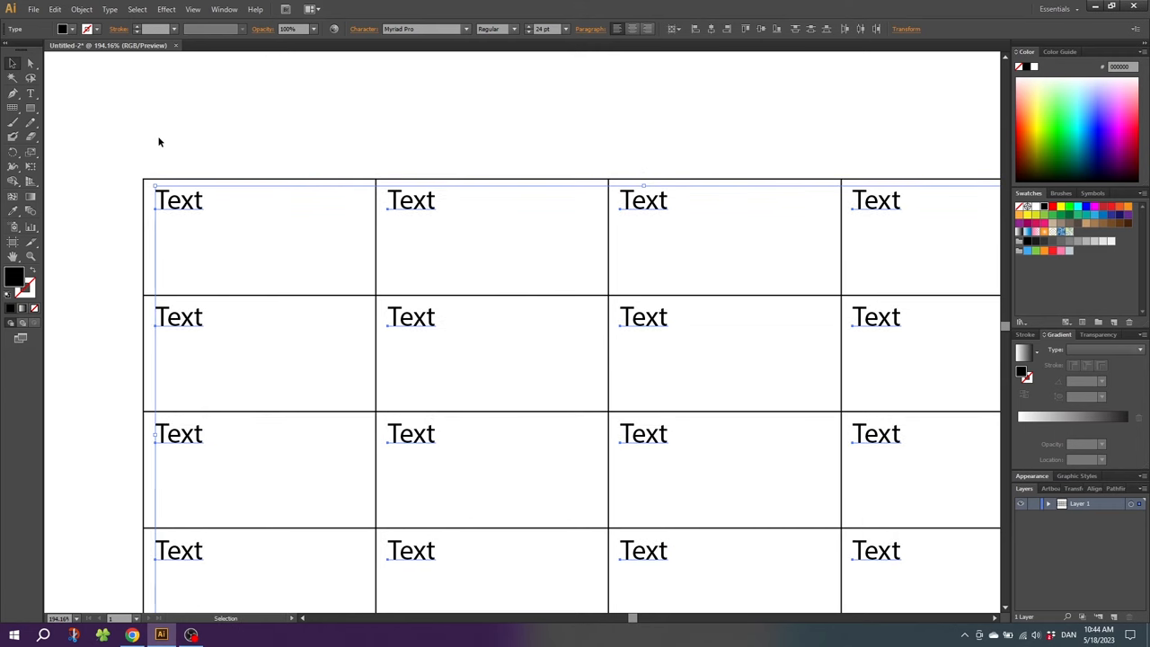
mouse_move(164, 148)
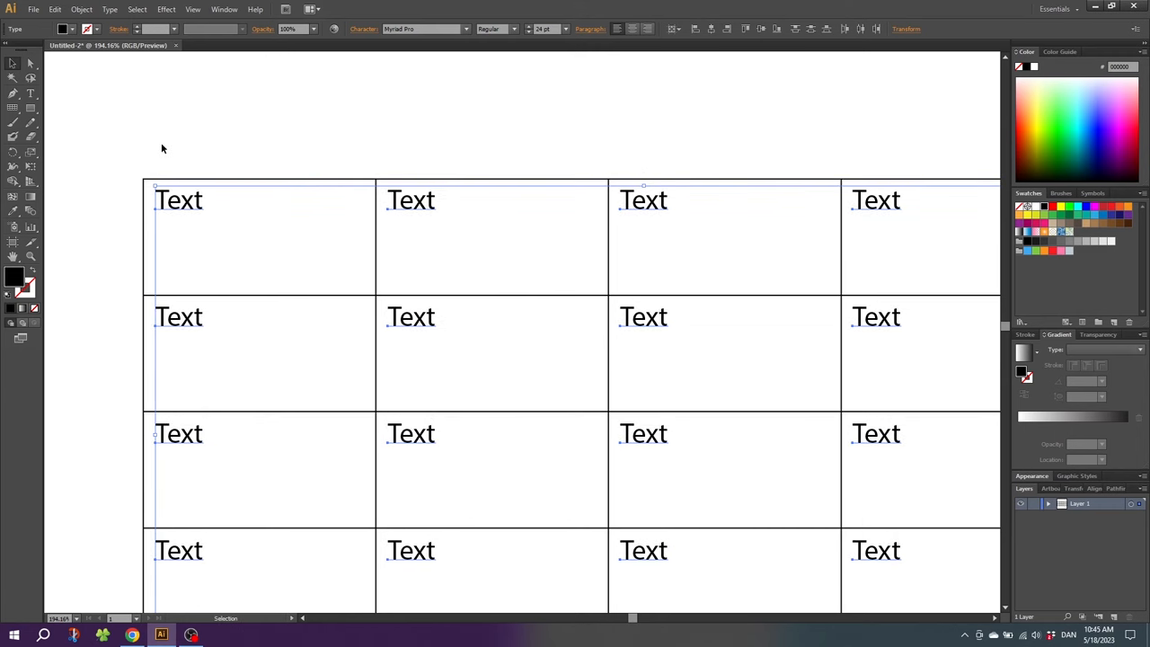
Step: Append 'dfg' and 'dgdgdgdgdg' to the first cell's 'Text' label
text(dfg)
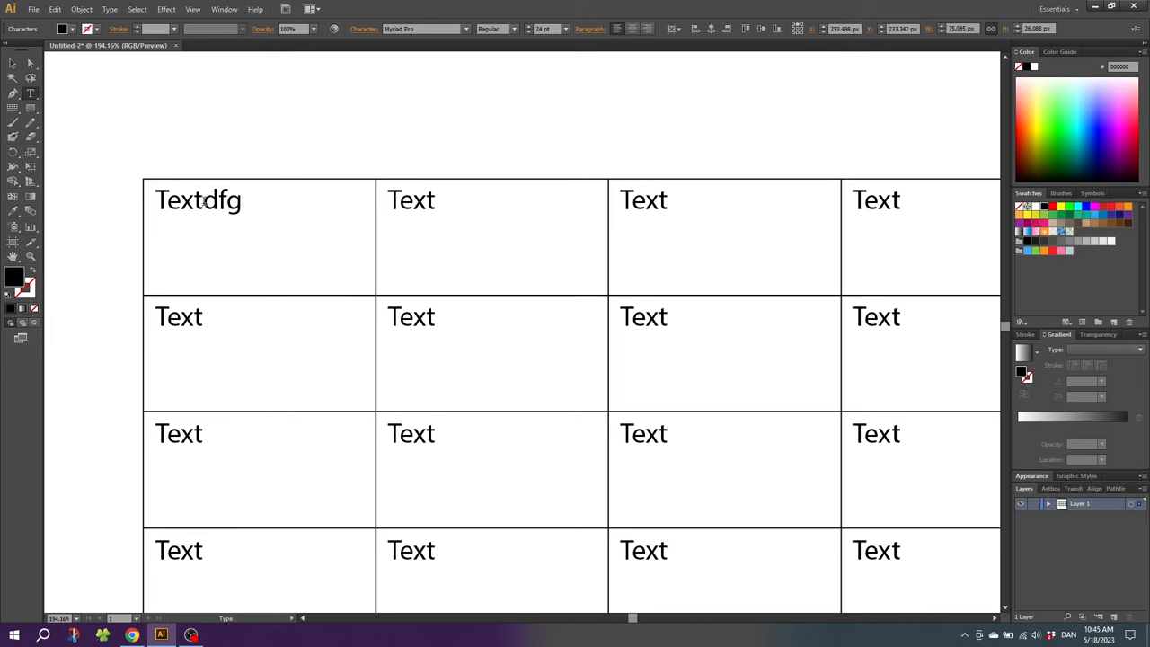
text(dgdgdgdgdgd)
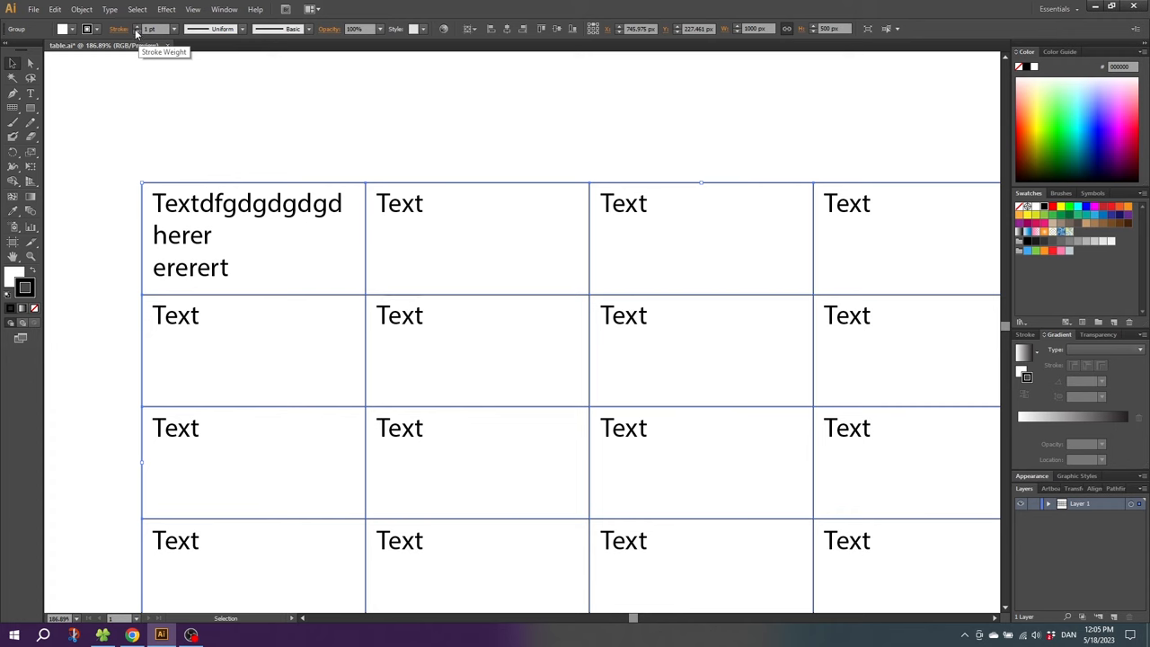
mouse_move(24, 296)
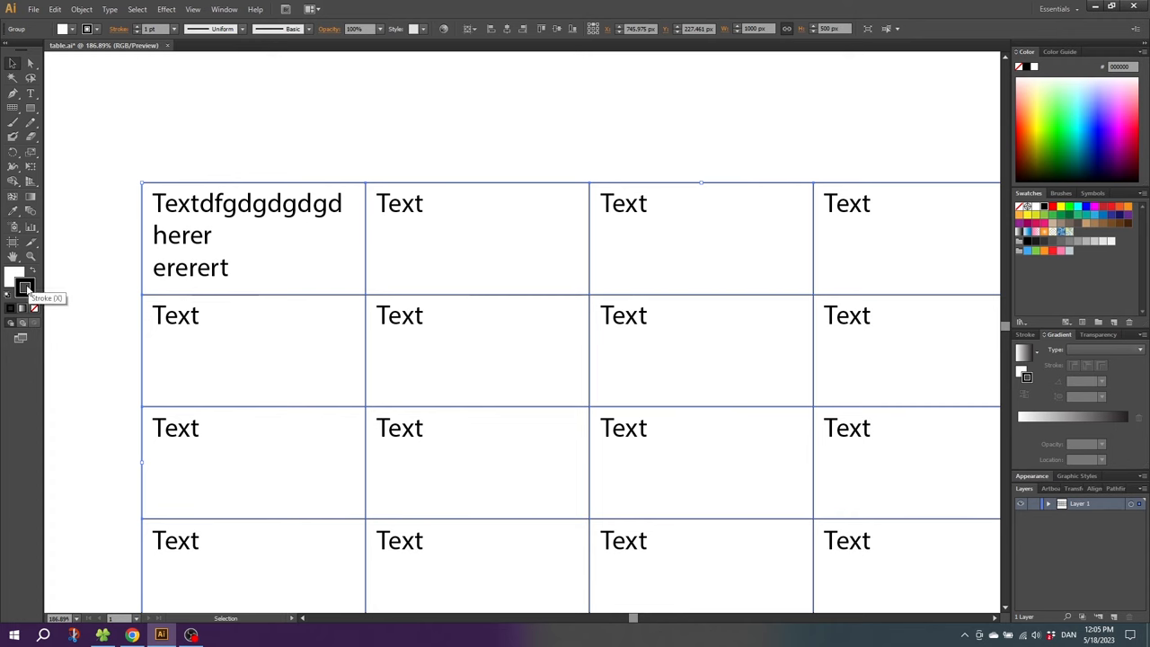
mouse_move(27, 297)
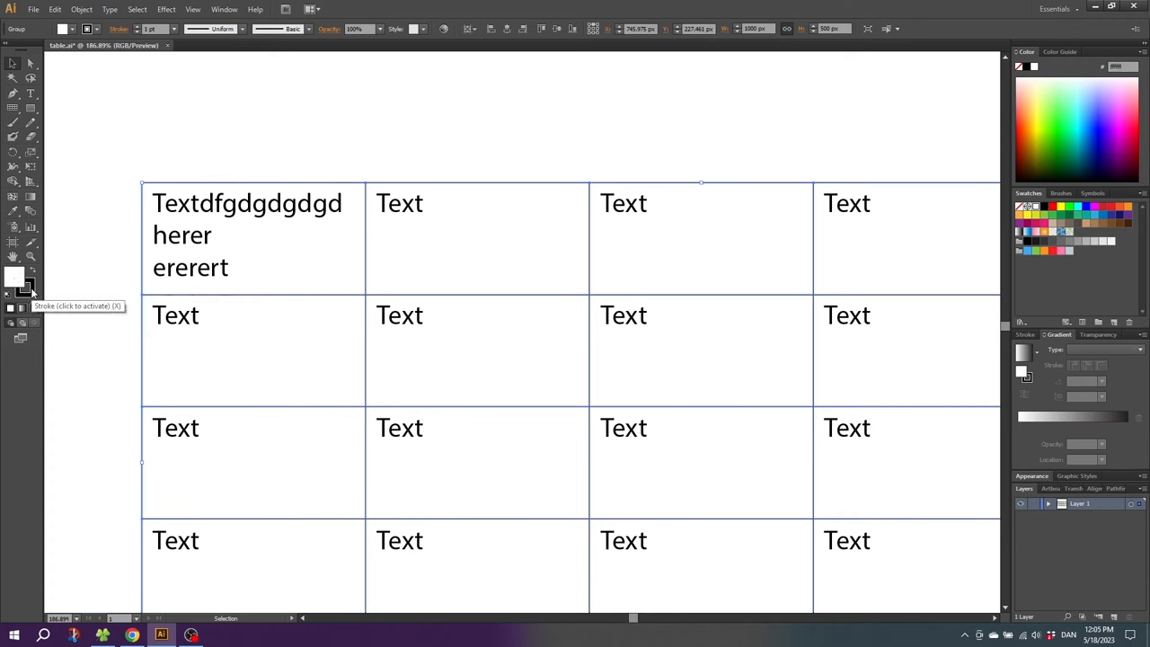